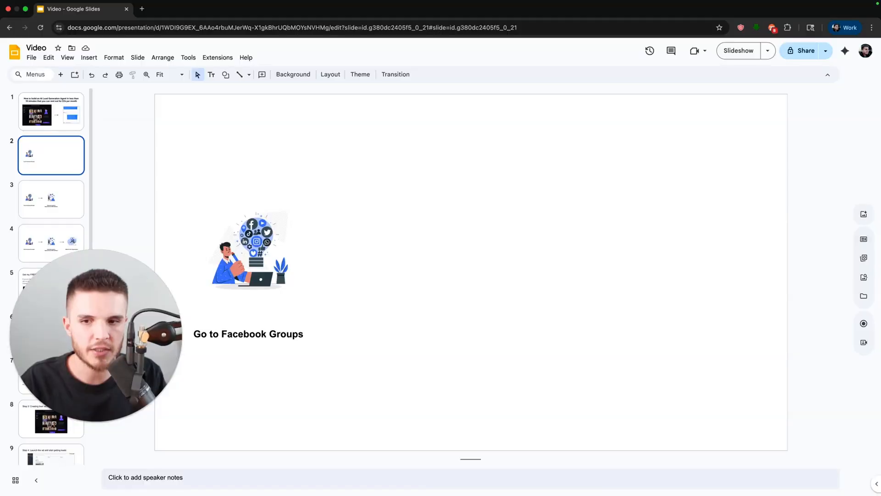
Open Tim's '3+ deals a month' post in Wholesale Real Estate and scroll its replies.
click(51, 199)
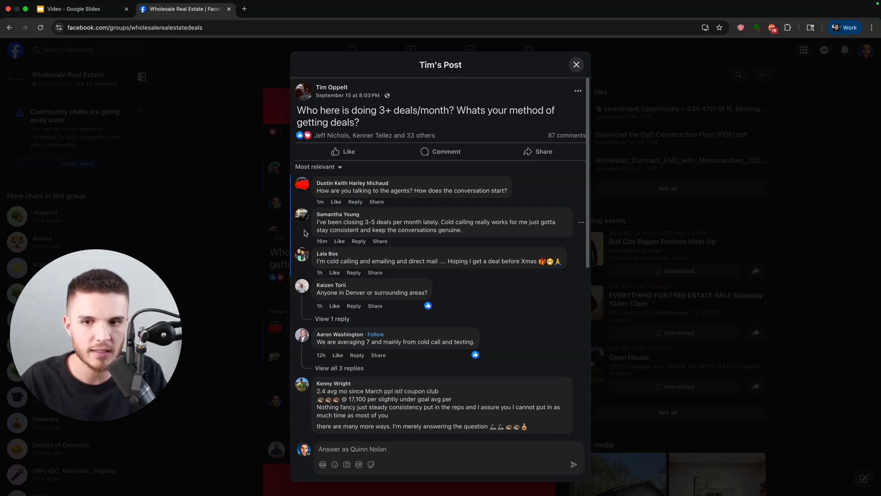
scroll(down, 3)
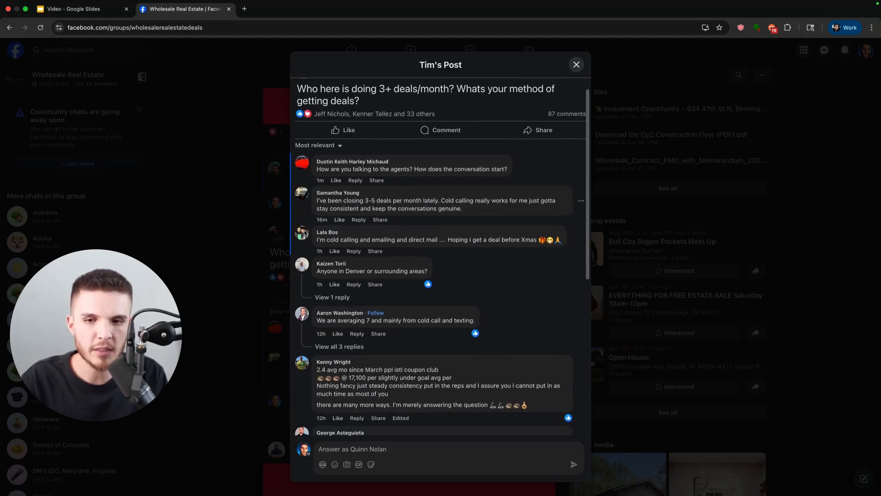
scroll(down, 3)
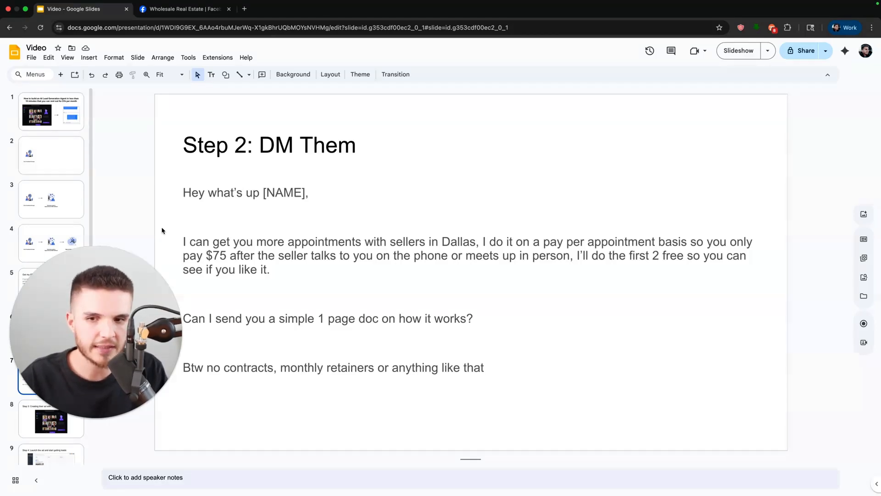
Advance to the 'Step 3: Creating their ad with TryCaptions.com' slide and switch to Captions.
click(51, 418)
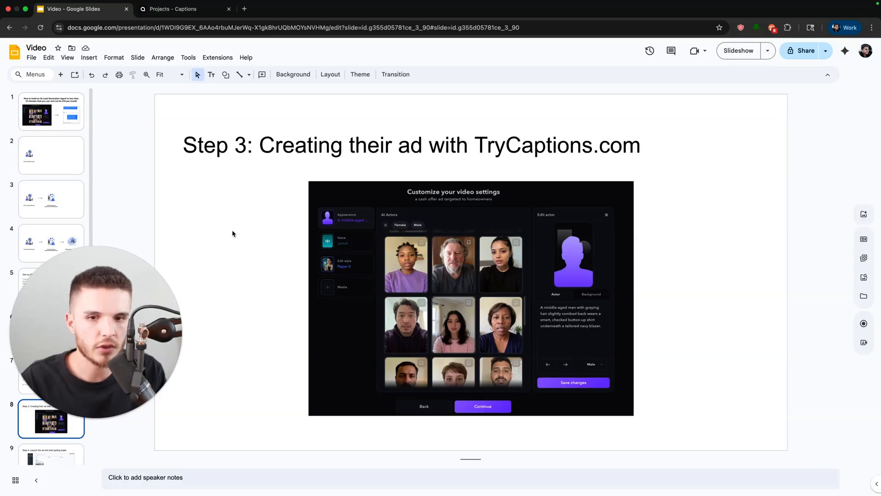
click(186, 8)
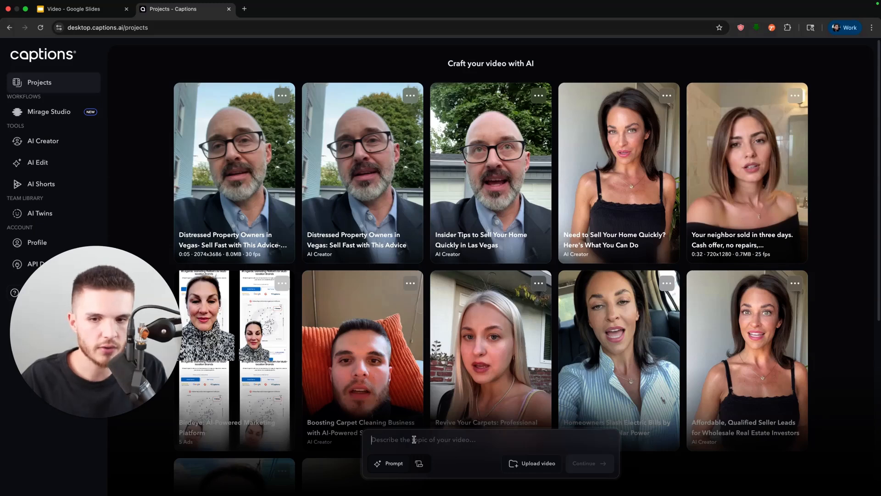
Prompt a Dallas, Texas sell-fast cash offer ad and choose the grey-haired woman actor.
text(A cash offer ad targeted to people who live in Dallas Texas and need to sell fast)
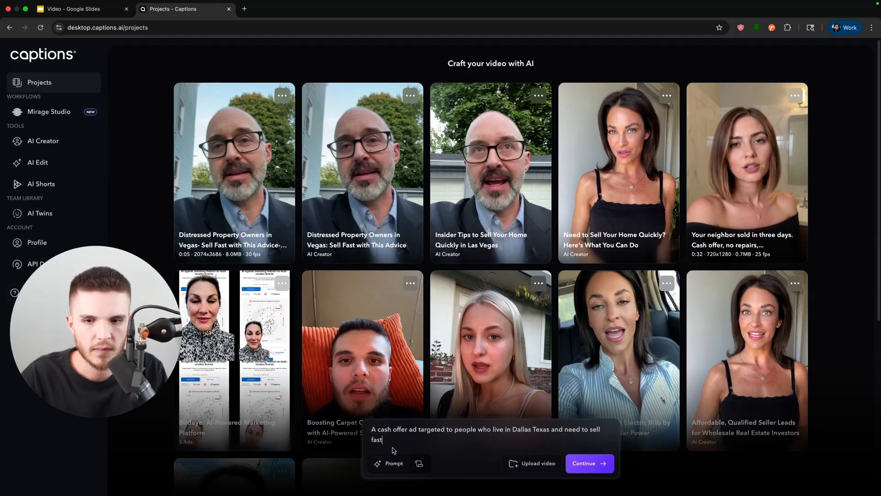
mouse_move(387, 444)
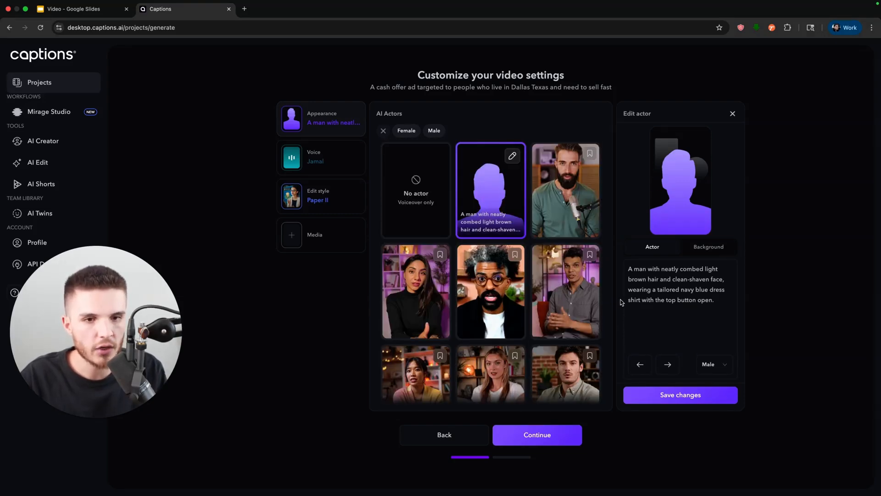
click(667, 364)
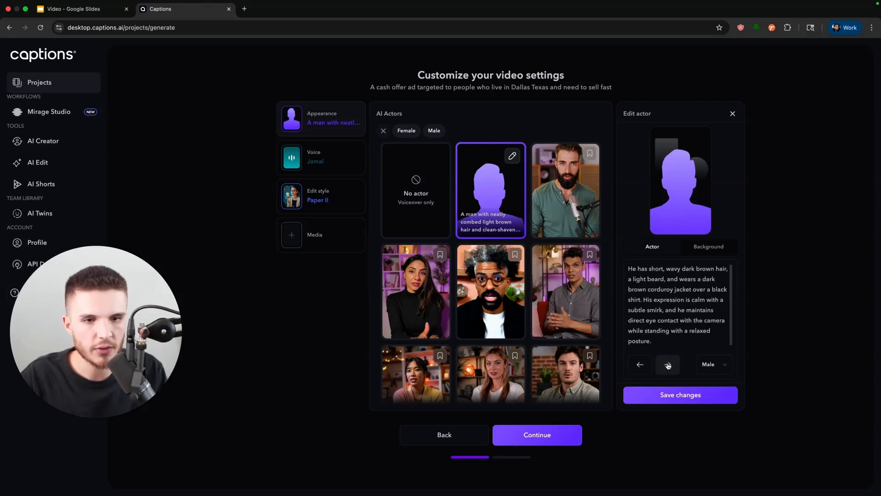
click(667, 364)
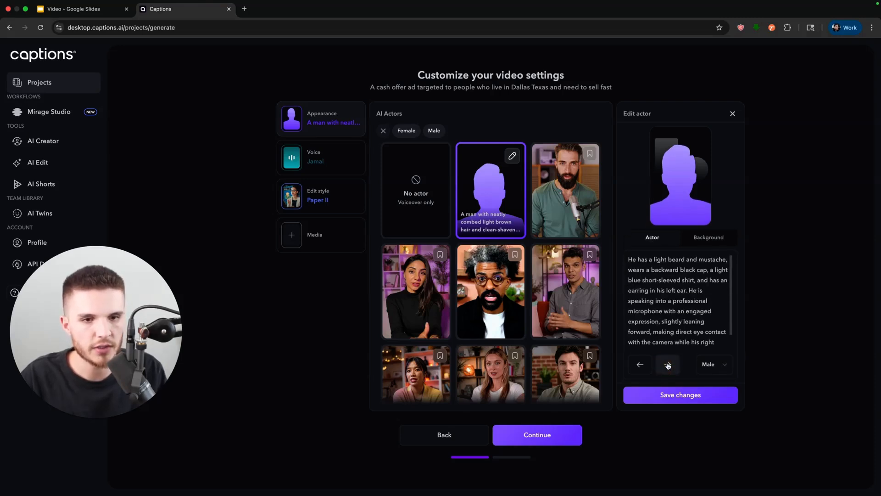
click(667, 364)
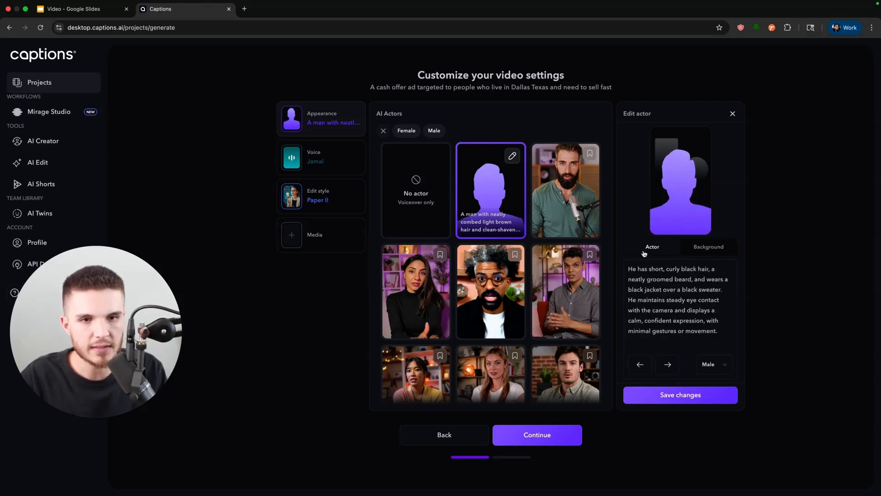
click(708, 246)
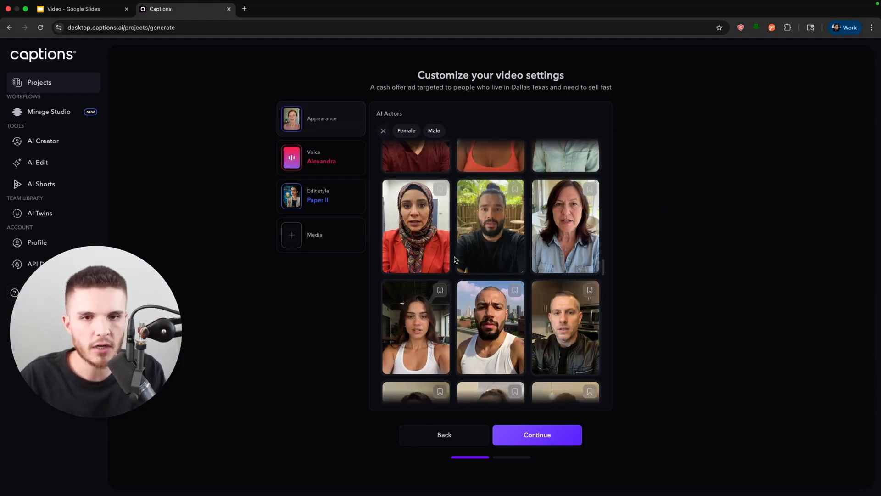
click(565, 225)
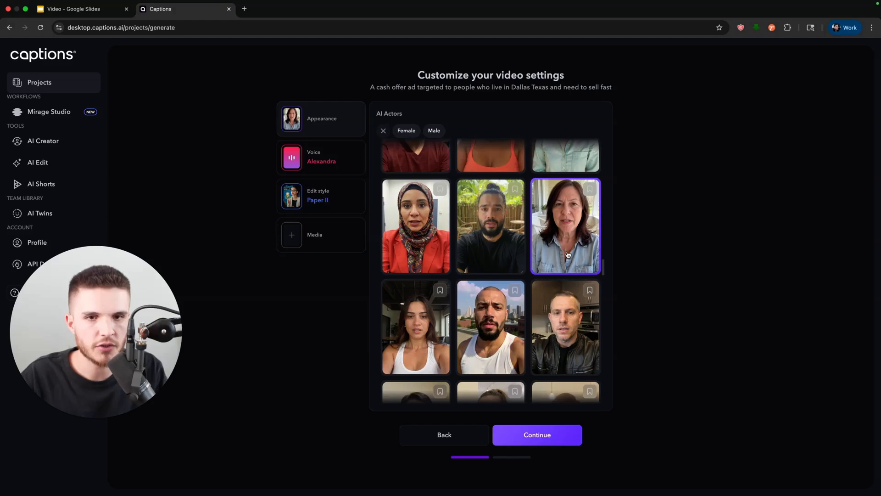
click(536, 435)
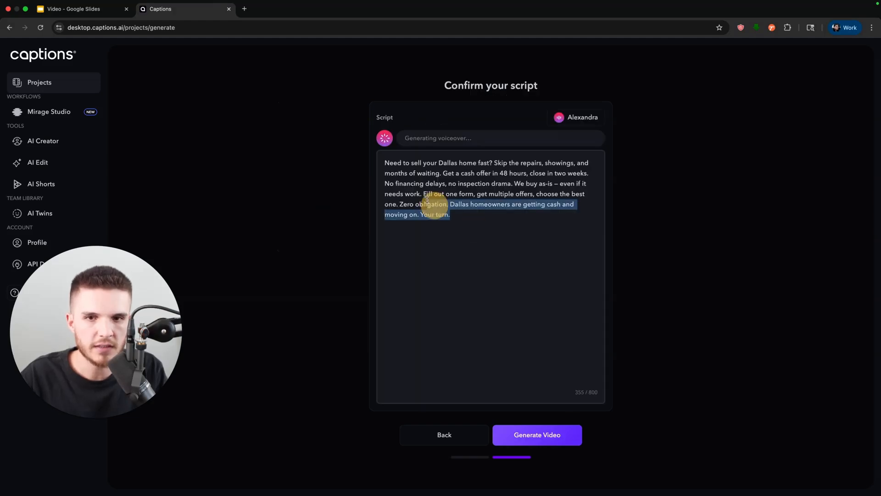
Select all of the Dallas cash-offer script on the Confirm your script page.
key(cmd+a)
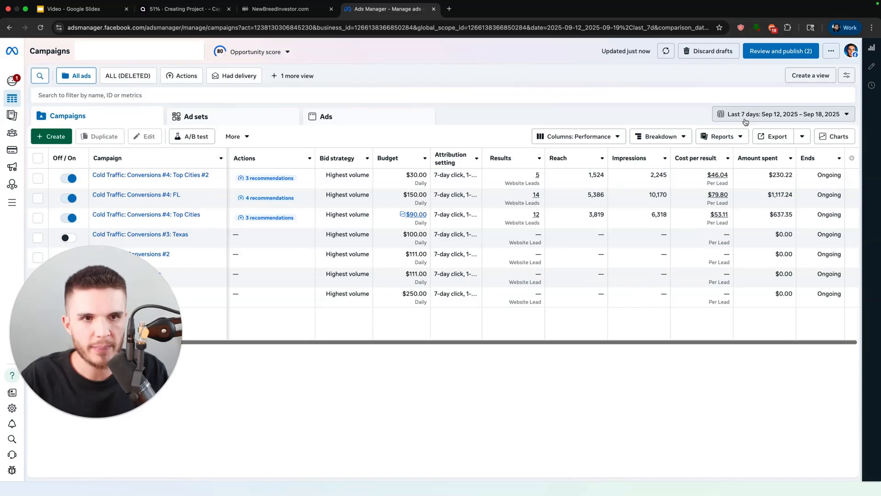
mouse_move(549, 220)
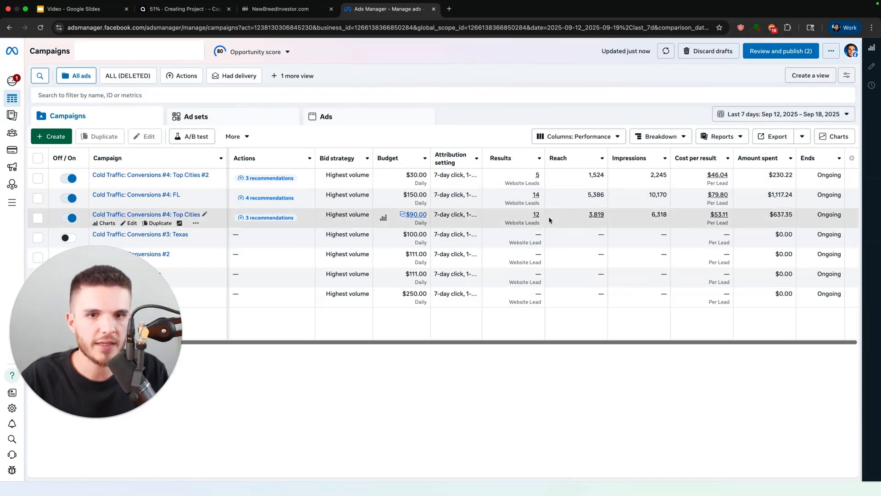
mouse_move(536, 214)
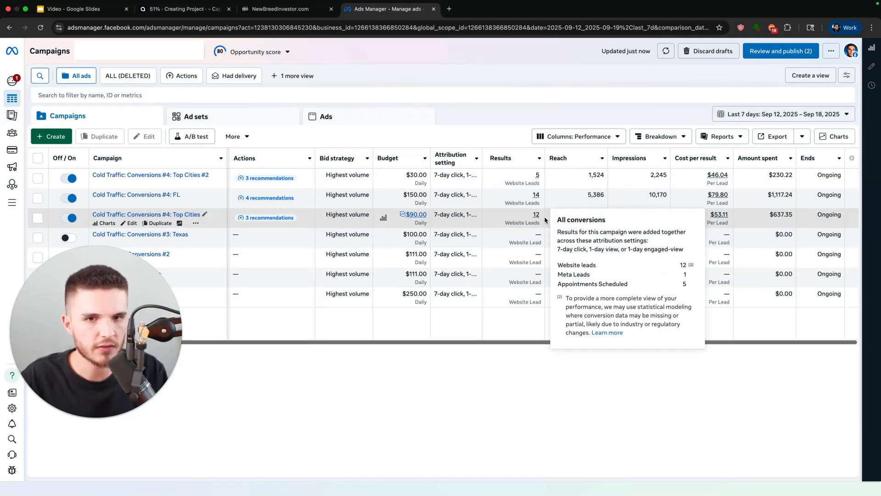
mouse_move(521, 399)
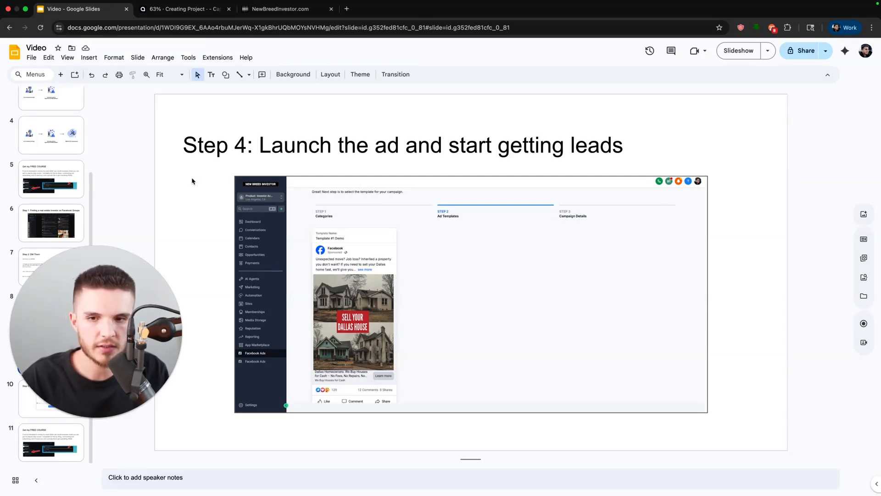
Switch to the NewBreedInvestor.com tab showing the Facebook ad template gallery.
click(276, 10)
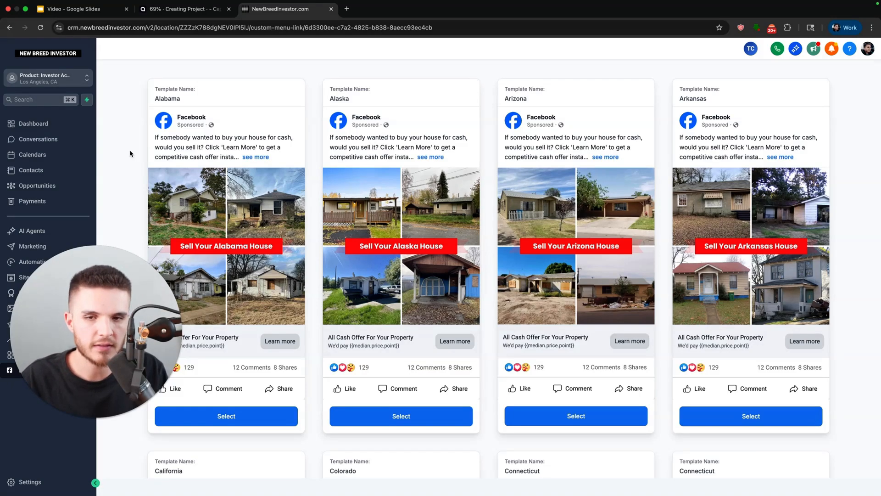
scroll(down, 3)
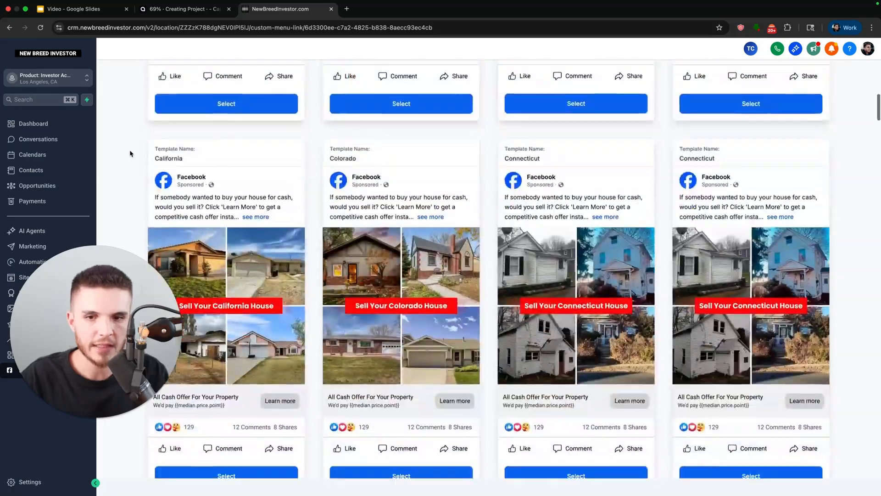
scroll(down, 3)
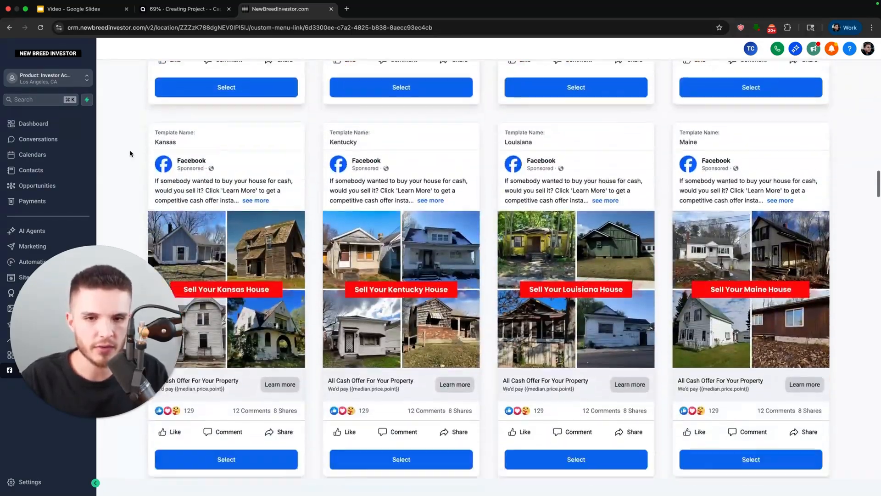
scroll(up, 3)
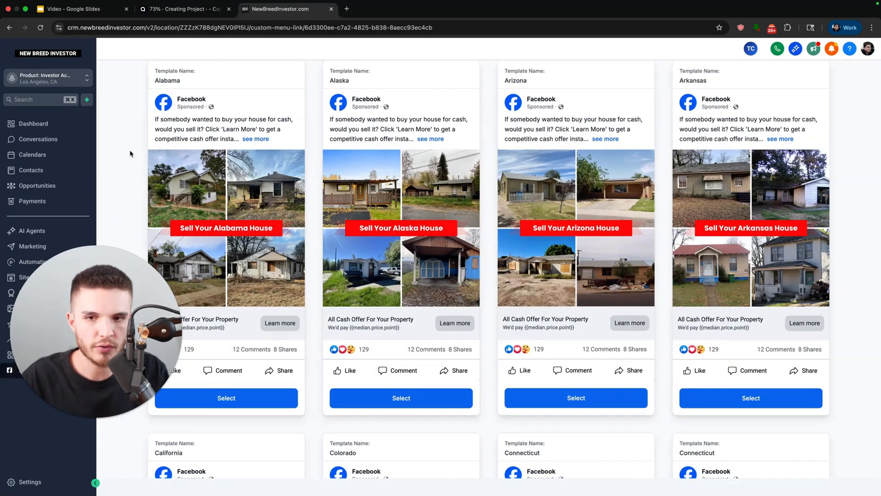
scroll(down, 3)
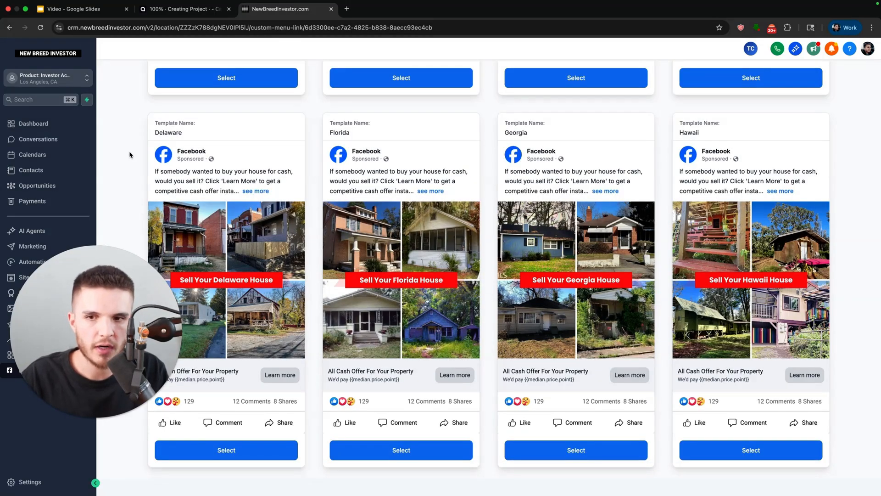
scroll(down, 3)
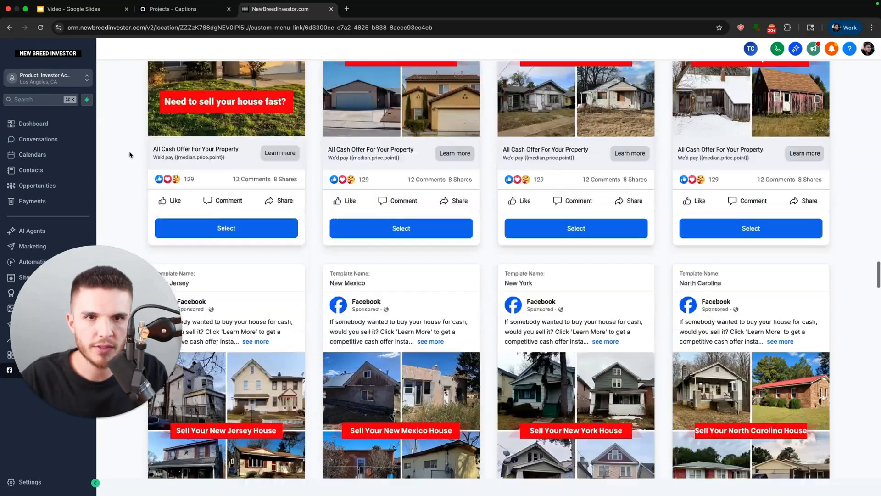
scroll(down, 3)
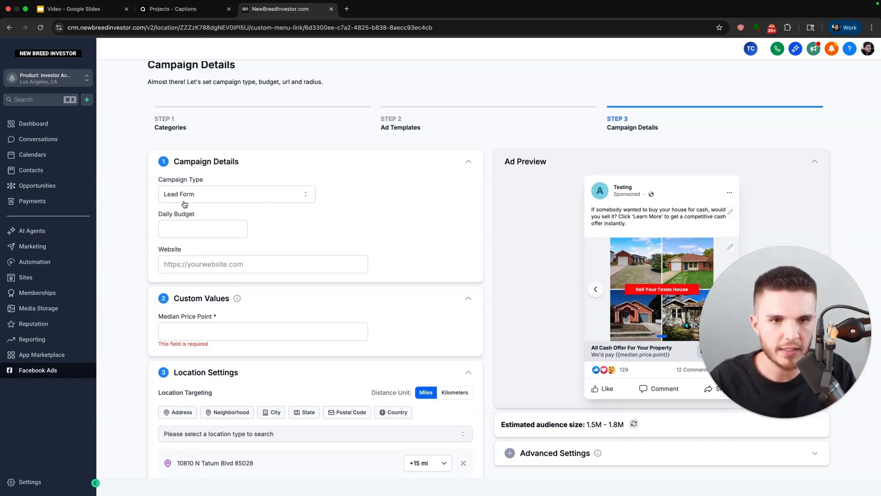
Enter a $40 daily budget, google.com website and 499541 median price point.
click(202, 228)
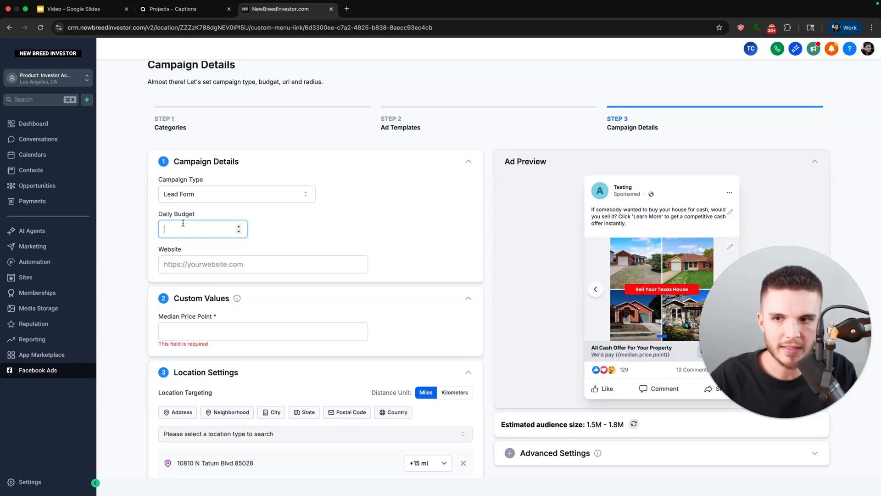
text(40)
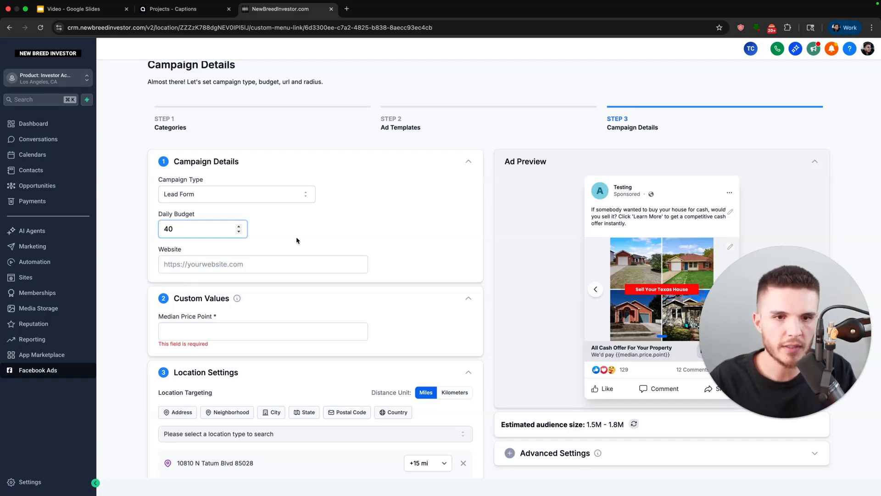
click(168, 229)
text(google.com)
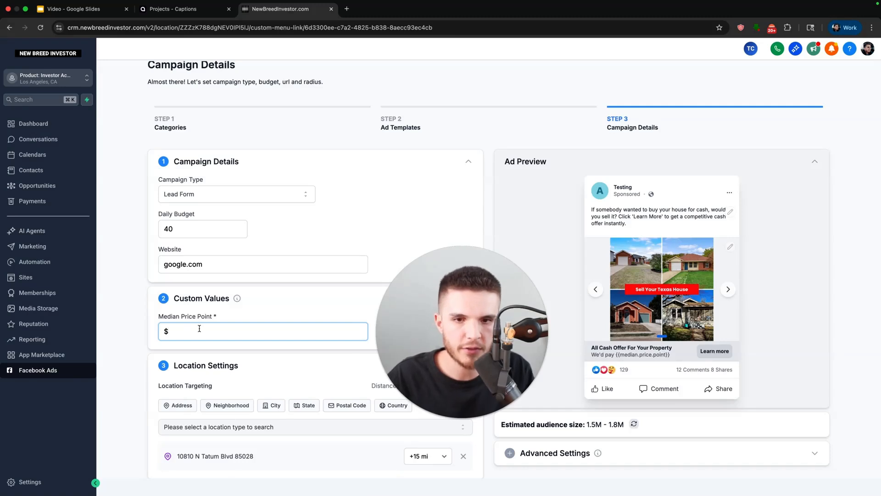
text(499541)
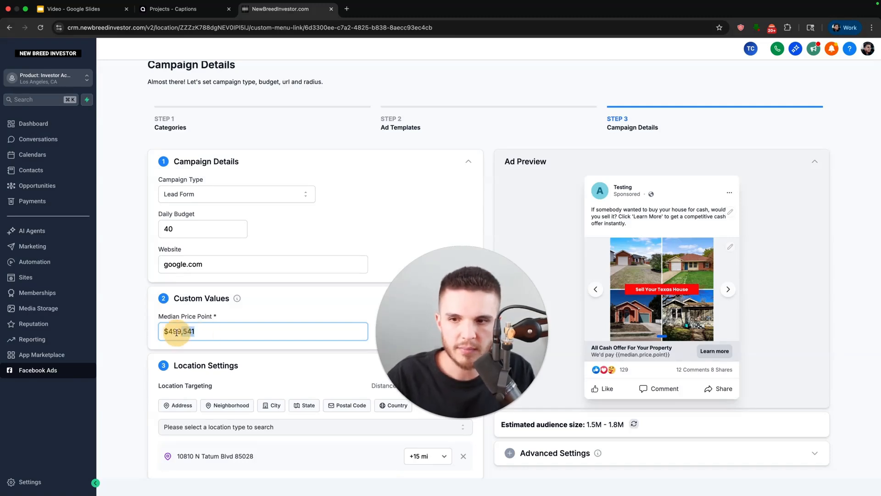
triple_click(180, 331)
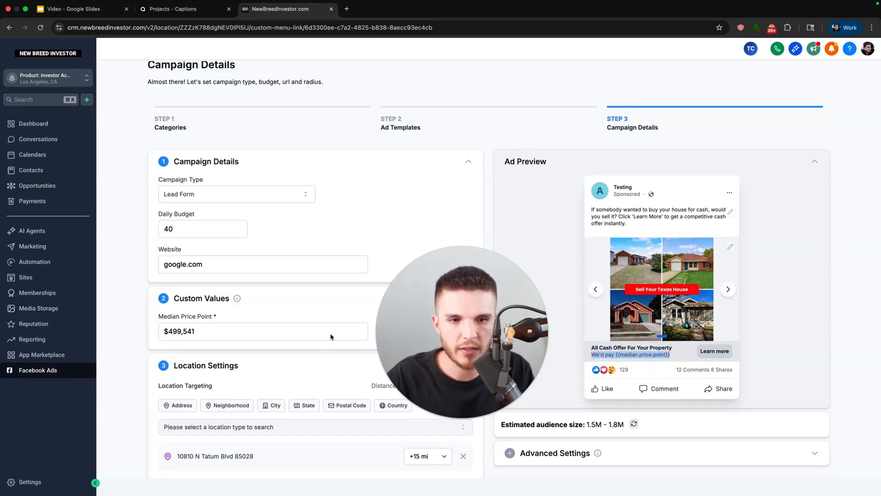
click(274, 303)
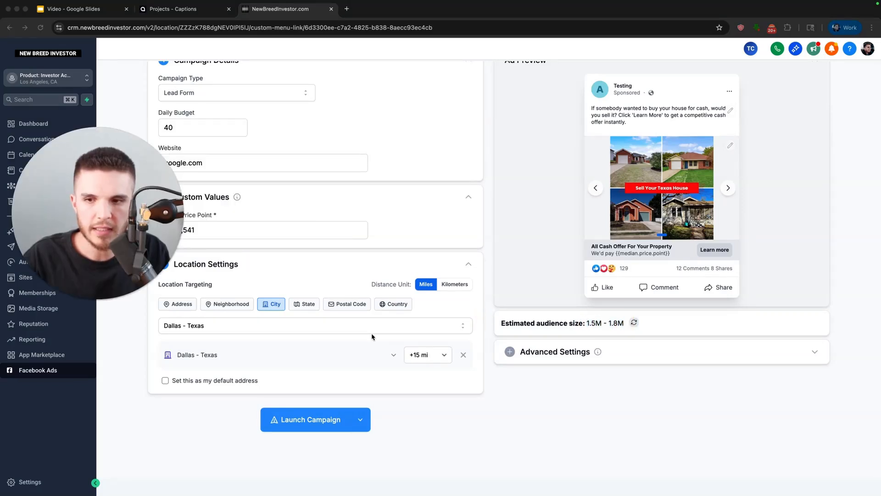
Target Dallas - Texas and widen the radius from +15 mi to +25 mi.
click(427, 355)
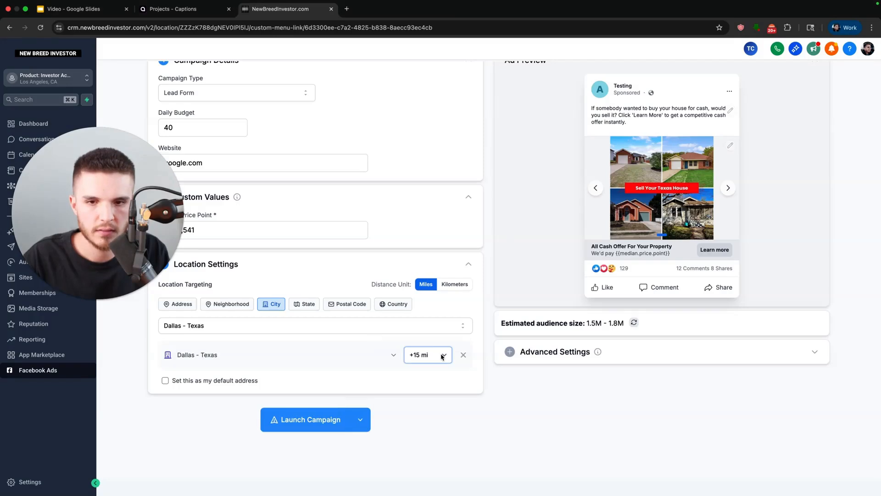
click(427, 355)
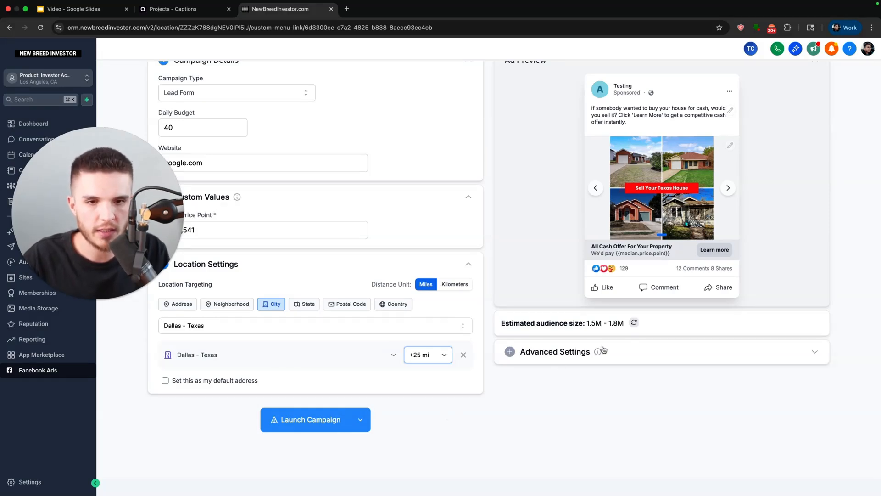
click(634, 322)
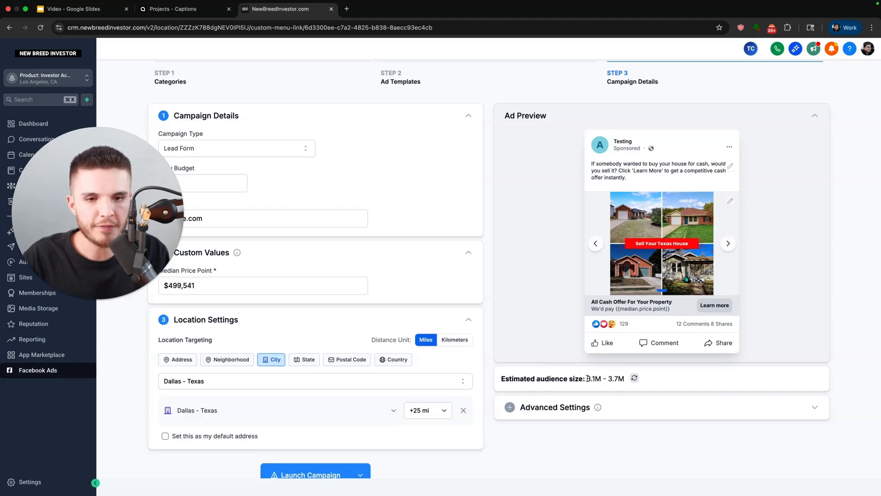
double_click(605, 378)
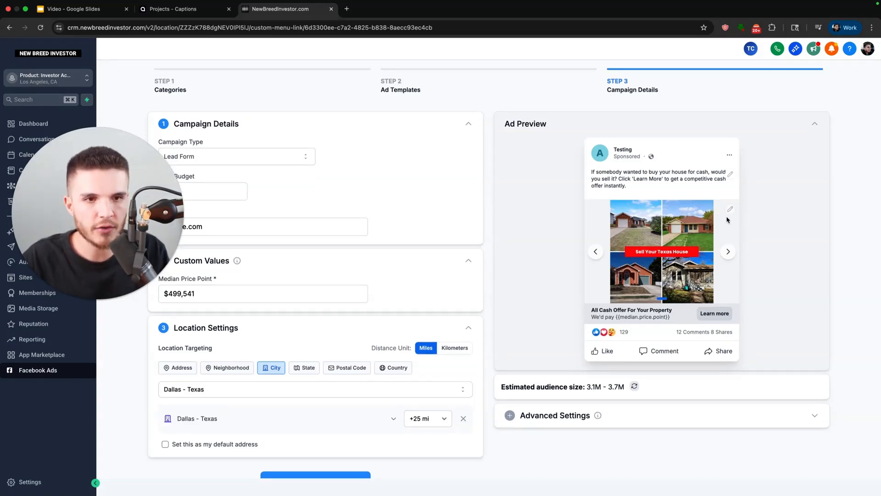
Keep the existing ad image unchanged and launch the Dallas lead form campaign.
click(730, 208)
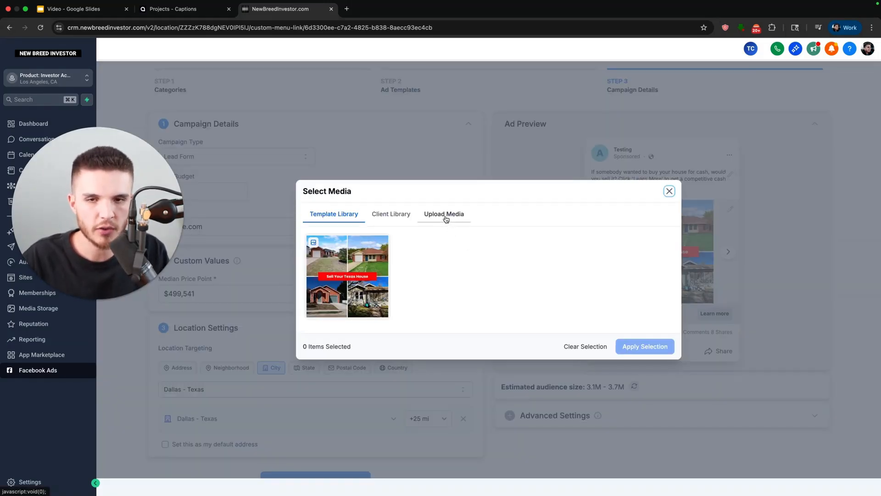
click(668, 191)
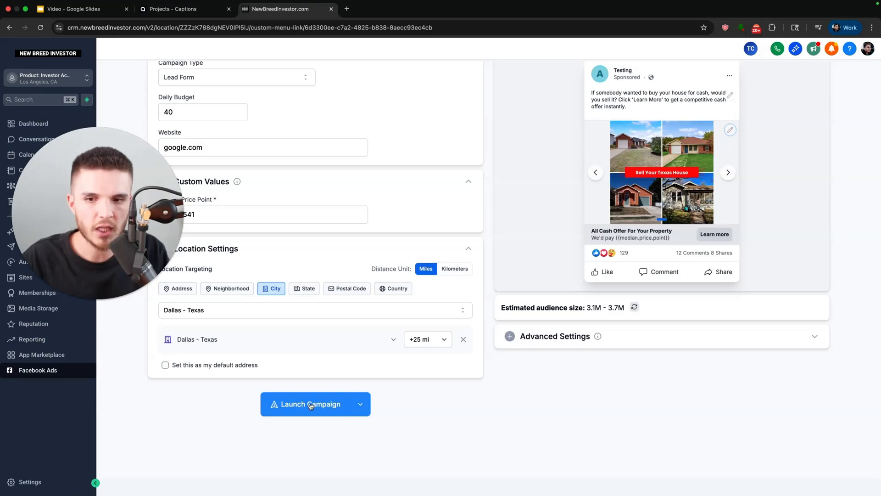
click(35, 261)
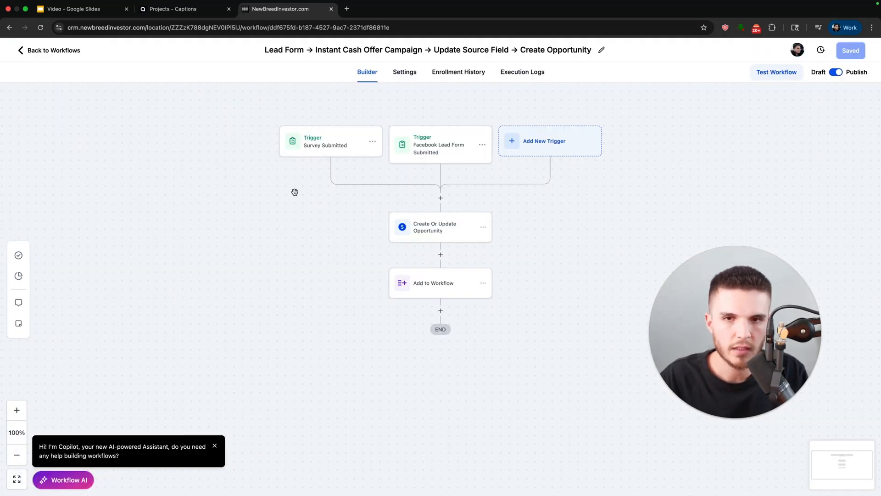
mouse_move(421, 163)
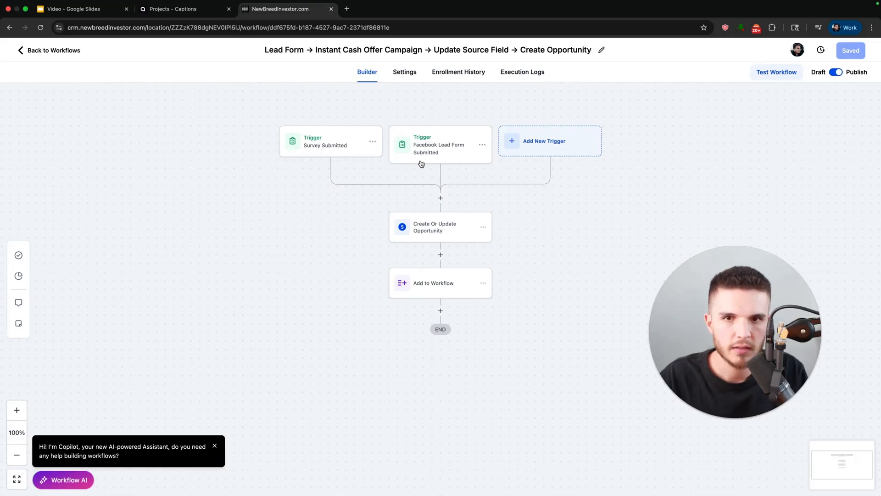
Open the Text Concierge follow-up workflow and scroll through its steps.
click(433, 283)
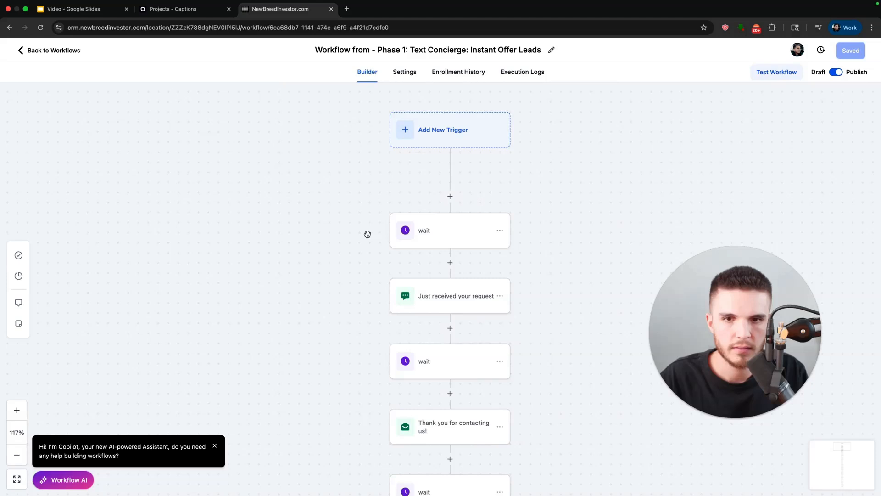
scroll(down, 3)
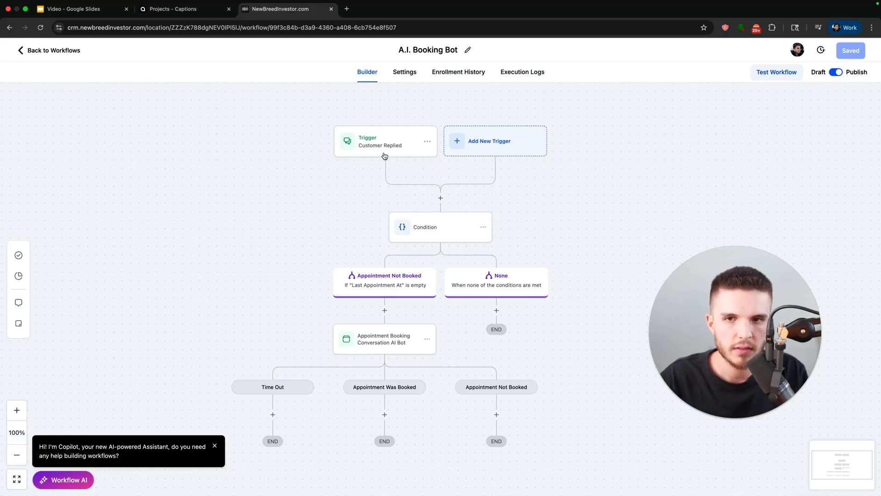
mouse_move(396, 296)
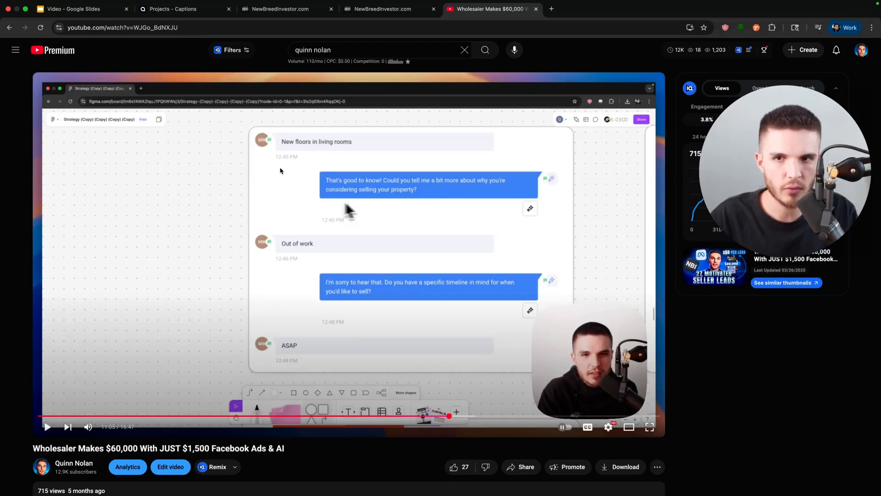
mouse_move(308, 209)
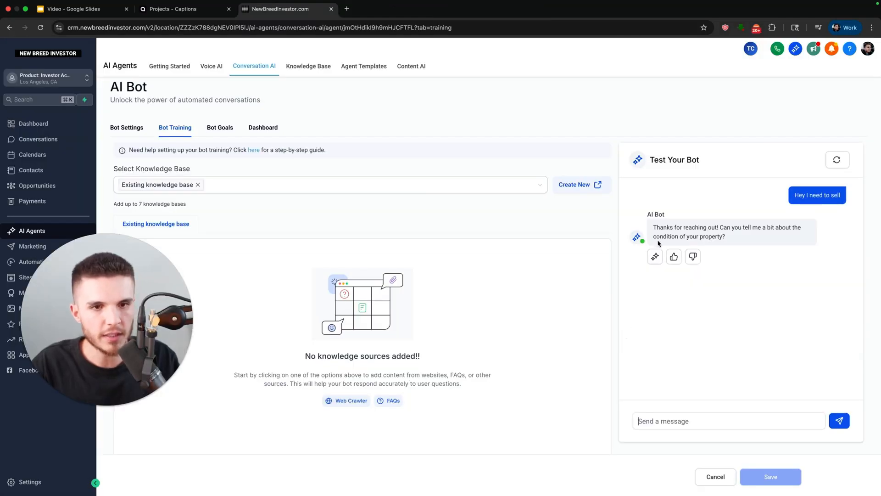
Send the test bot the reply 'It's bad', then return to Google Slides.
text(It's bad)
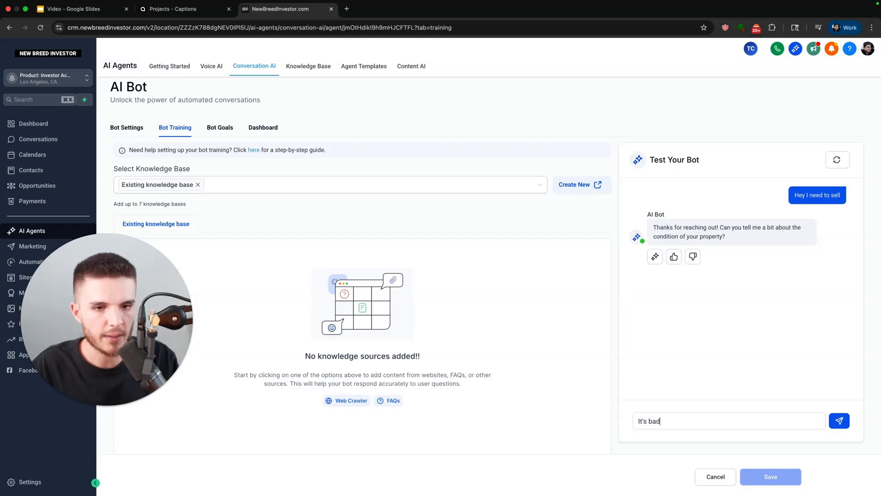
click(839, 420)
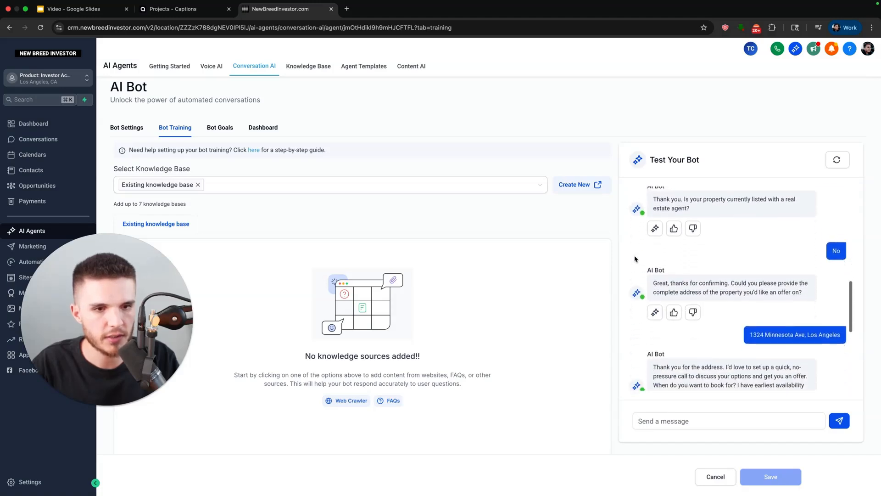
scroll(down, 3)
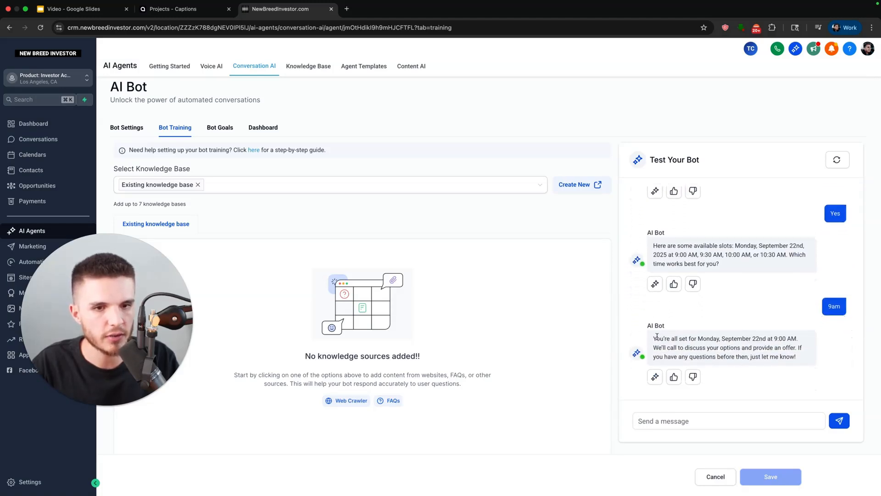
click(82, 8)
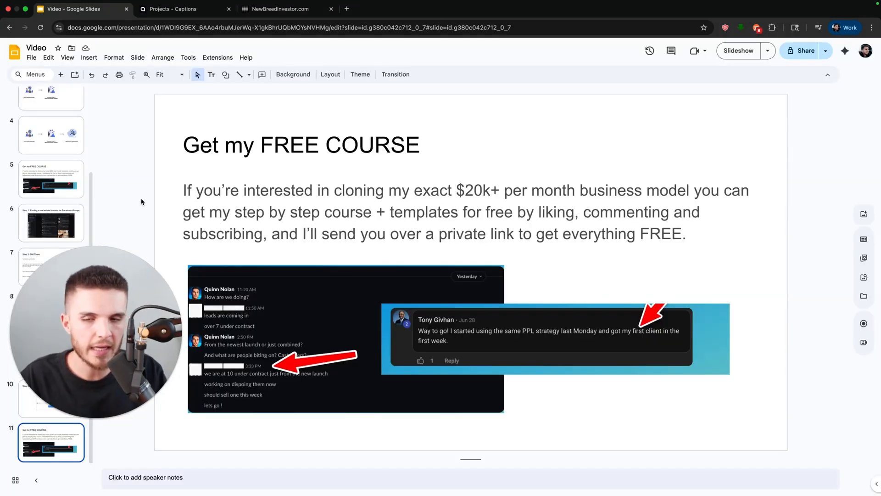